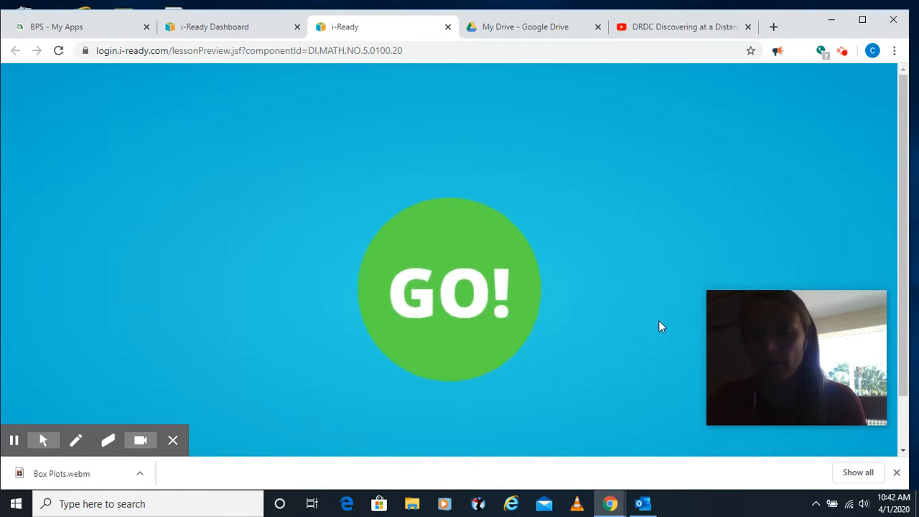
mouse_move(635, 322)
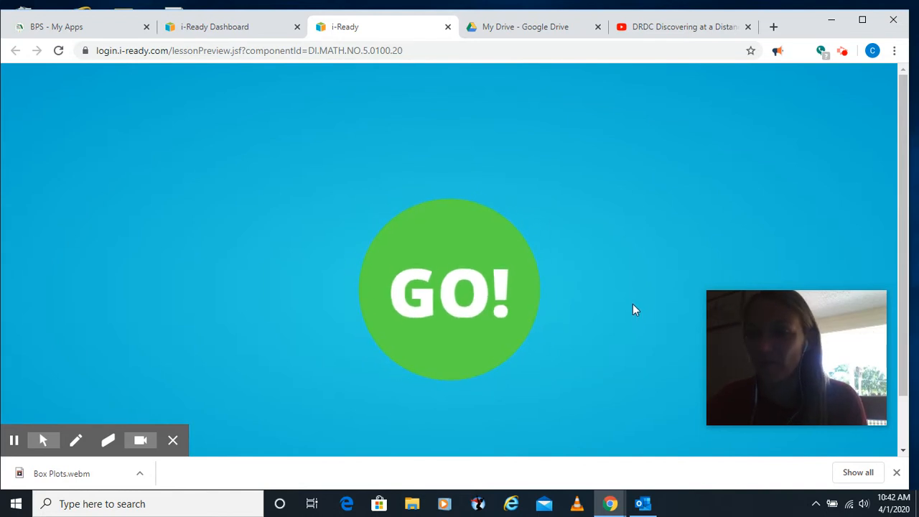
mouse_move(592, 258)
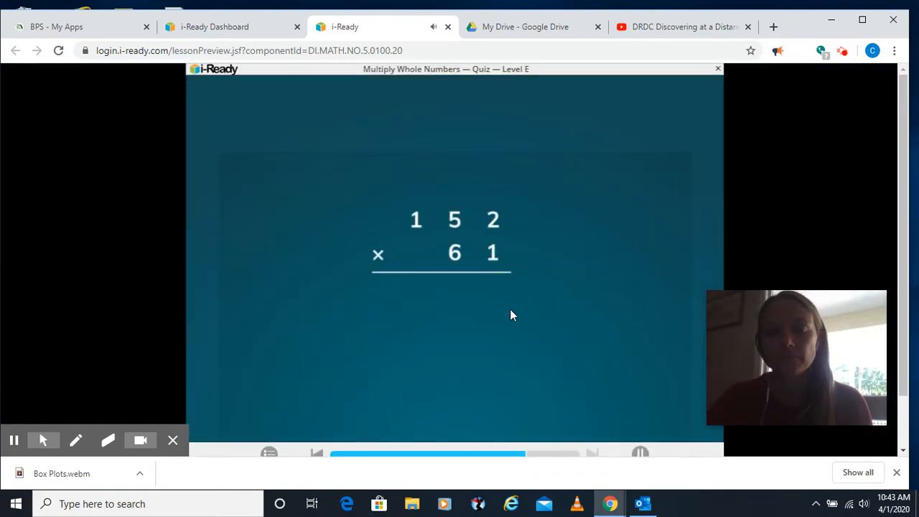
mouse_move(502, 242)
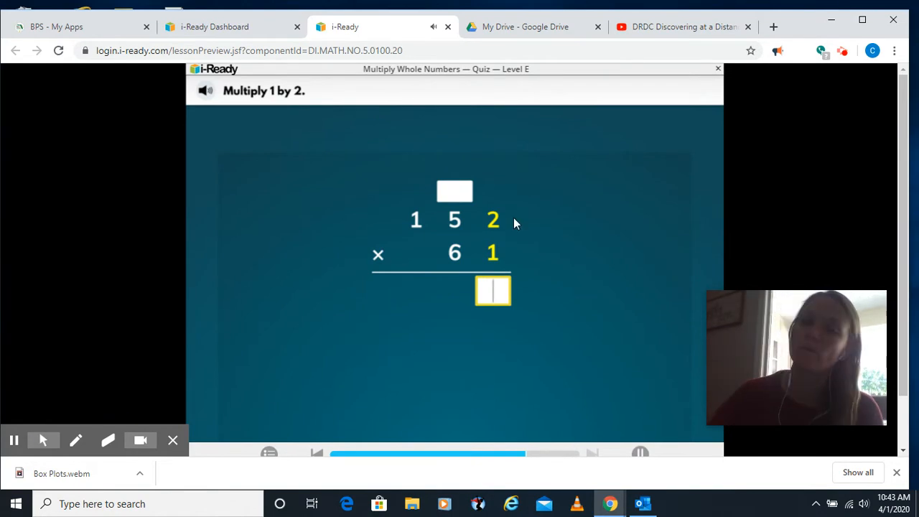
mouse_move(520, 332)
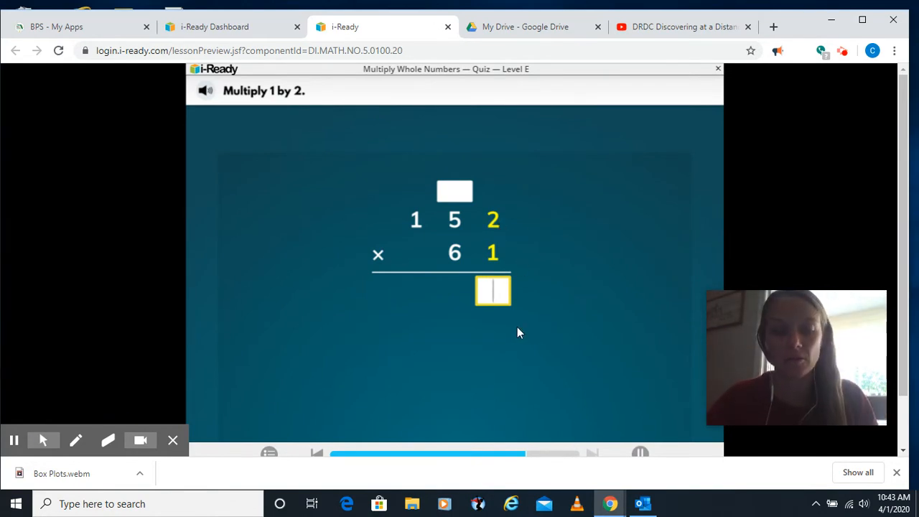
mouse_move(539, 322)
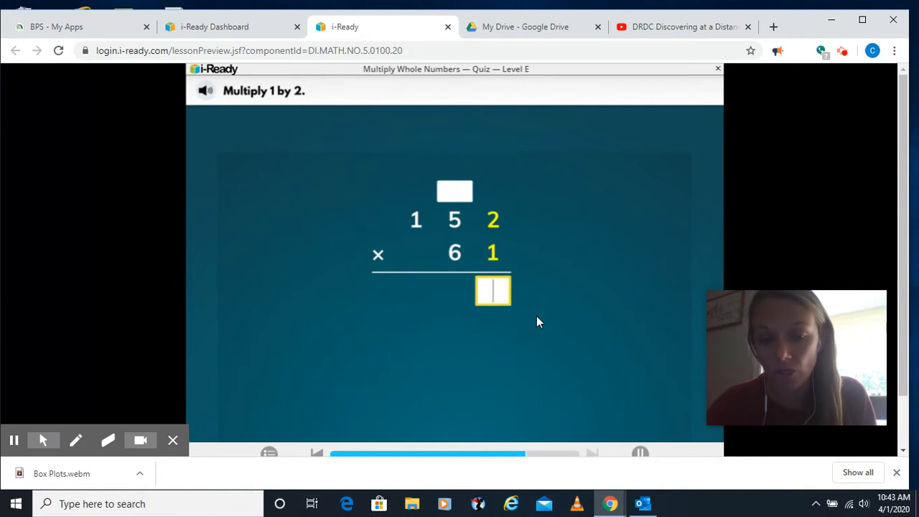
mouse_move(569, 293)
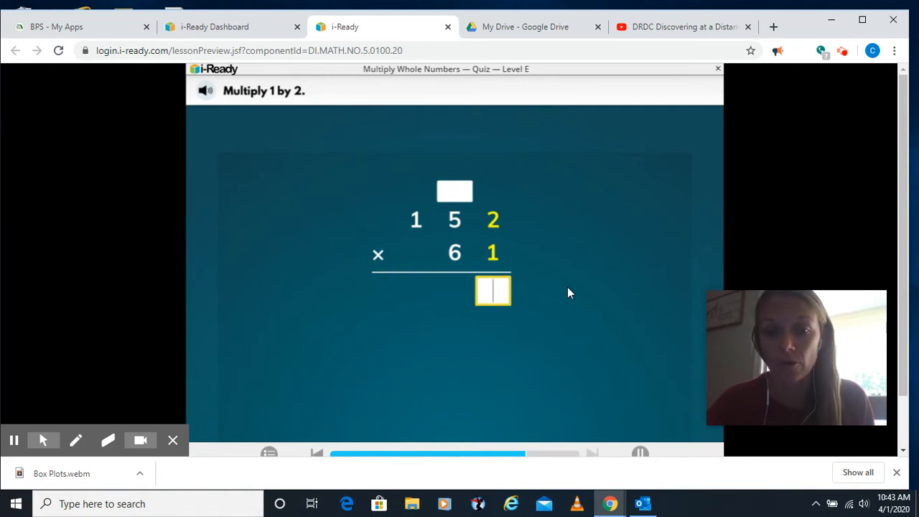
mouse_move(575, 310)
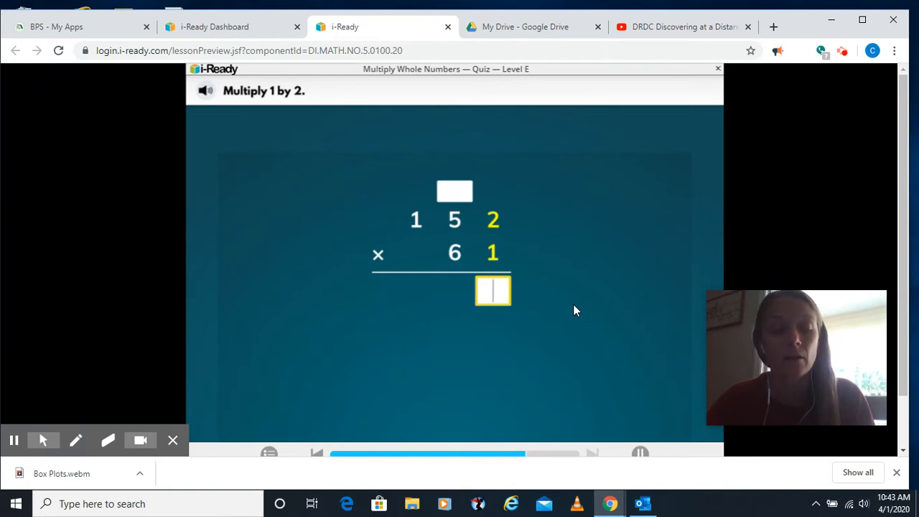
Step: Enter the first partial product 152 for 152 × 1, digit by digit, each checked correct
text(2)
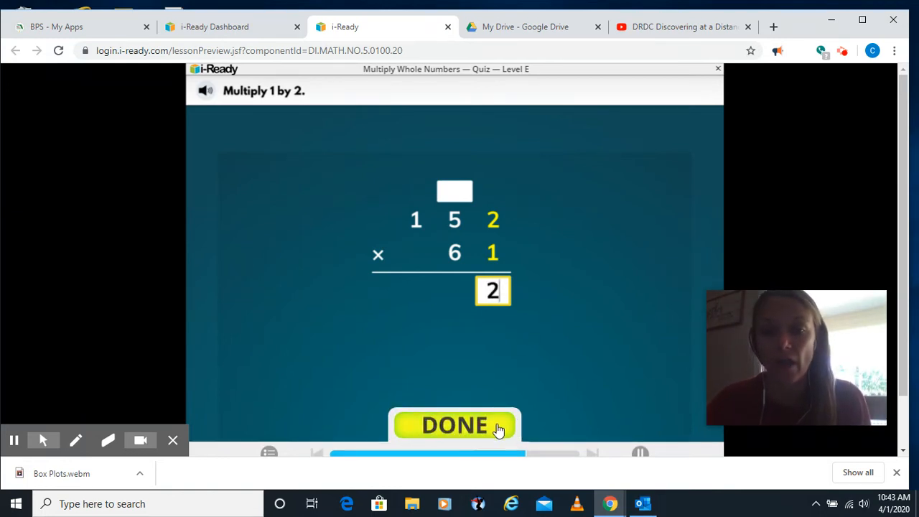
click(454, 425)
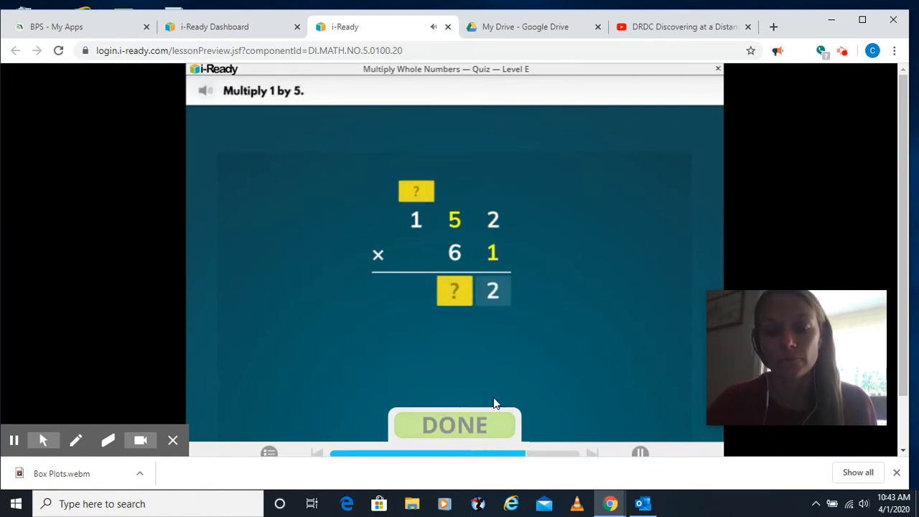
mouse_move(485, 314)
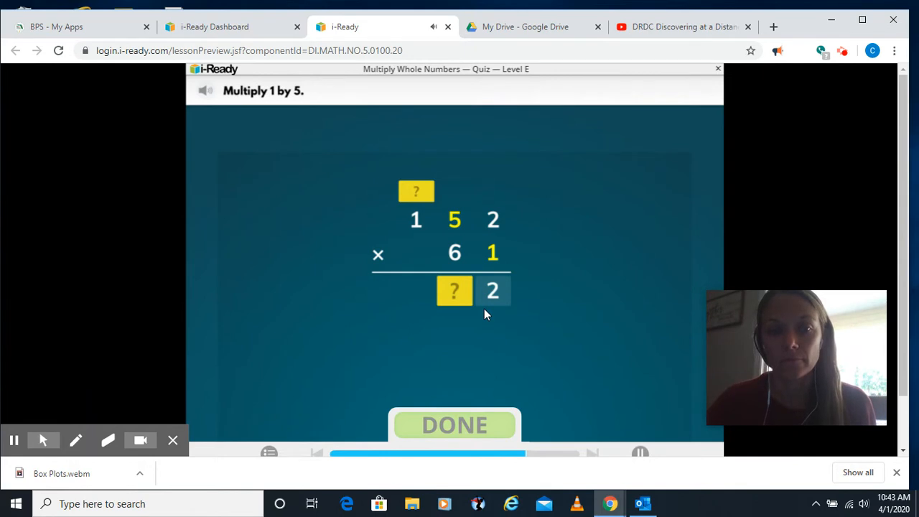
click(454, 290)
text(5)
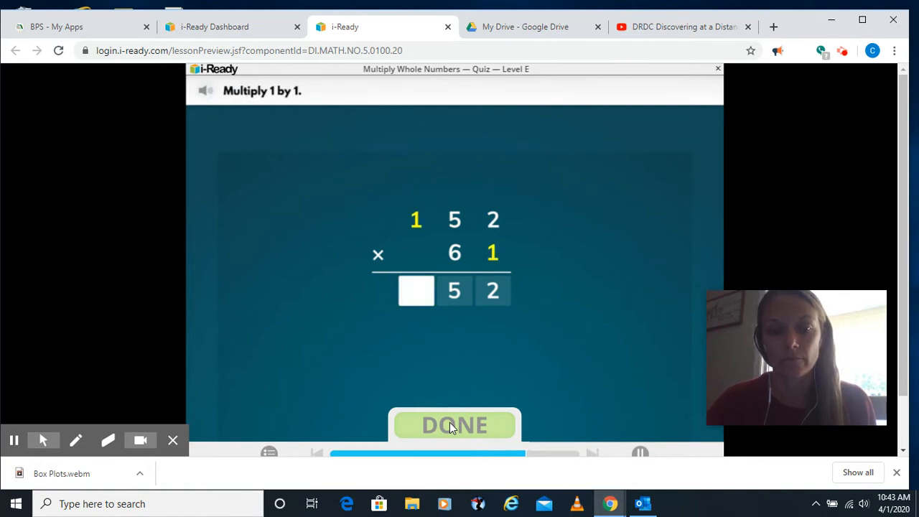
click(417, 291)
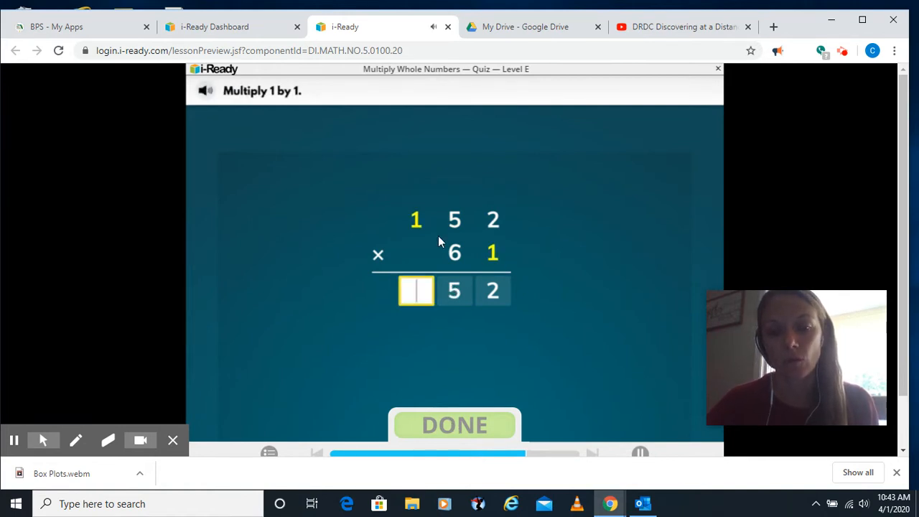
text(1)
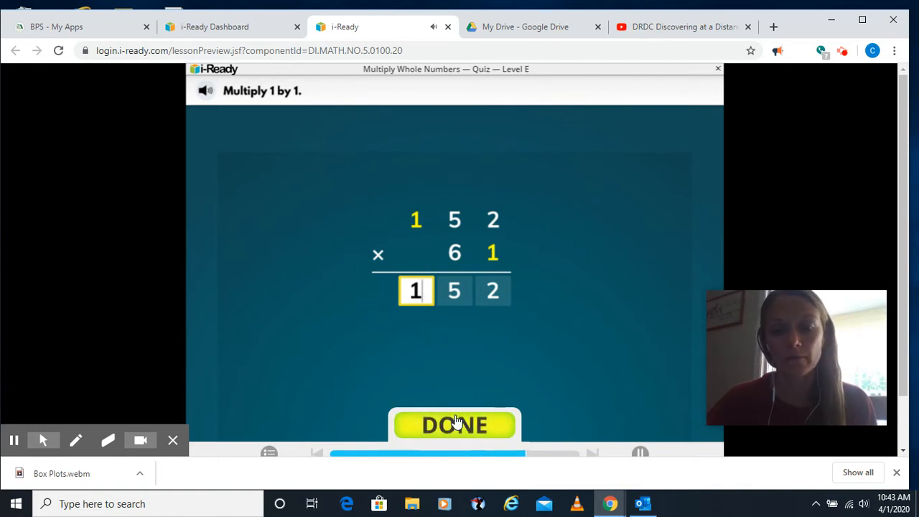
click(454, 425)
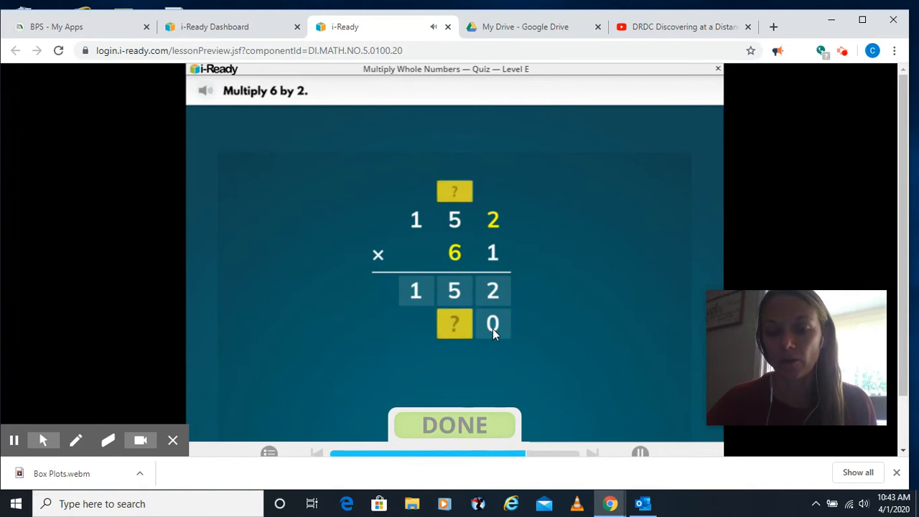
mouse_move(497, 311)
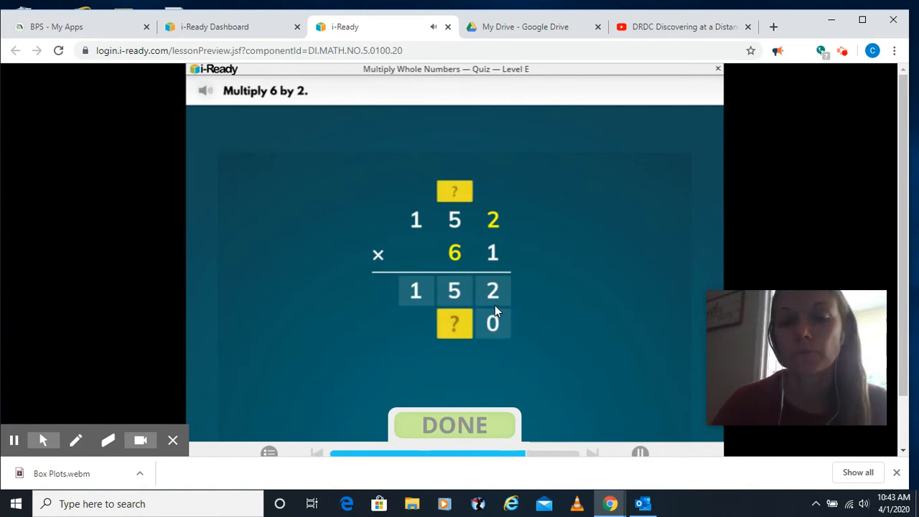
Step: Enter 9,120 for 60 × 152, regrouping 1 then 3 along the way
click(454, 324)
text(1)
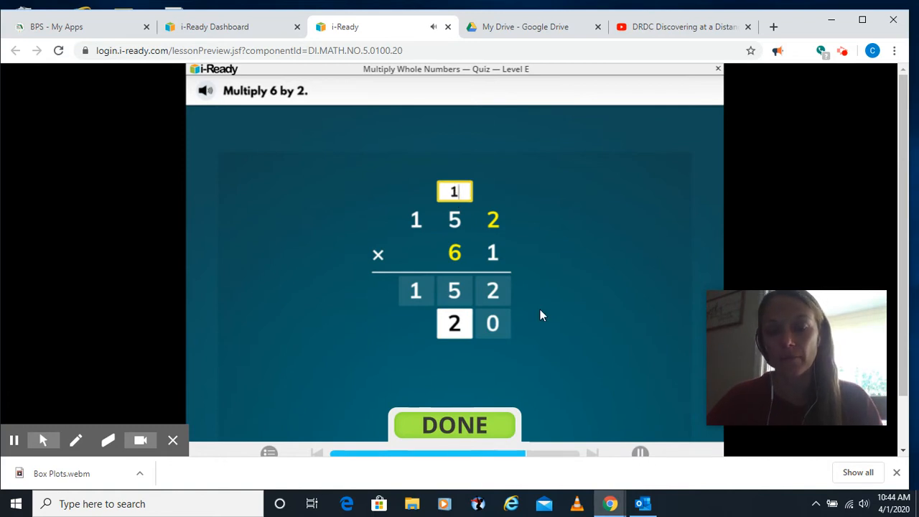
click(454, 426)
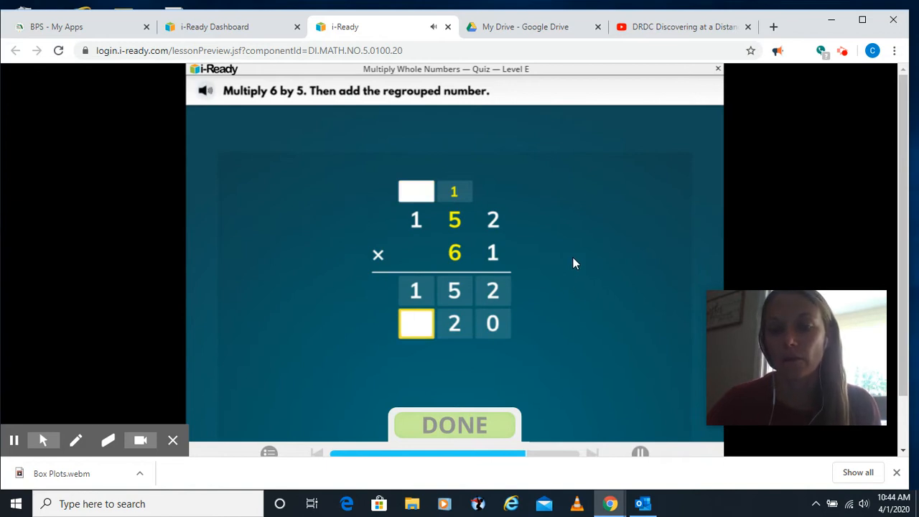
mouse_move(460, 237)
text(1)
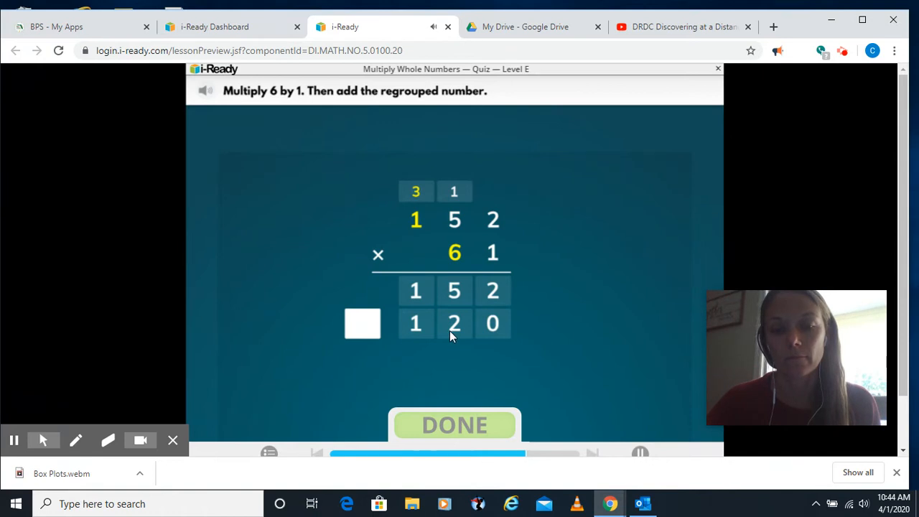
mouse_move(459, 342)
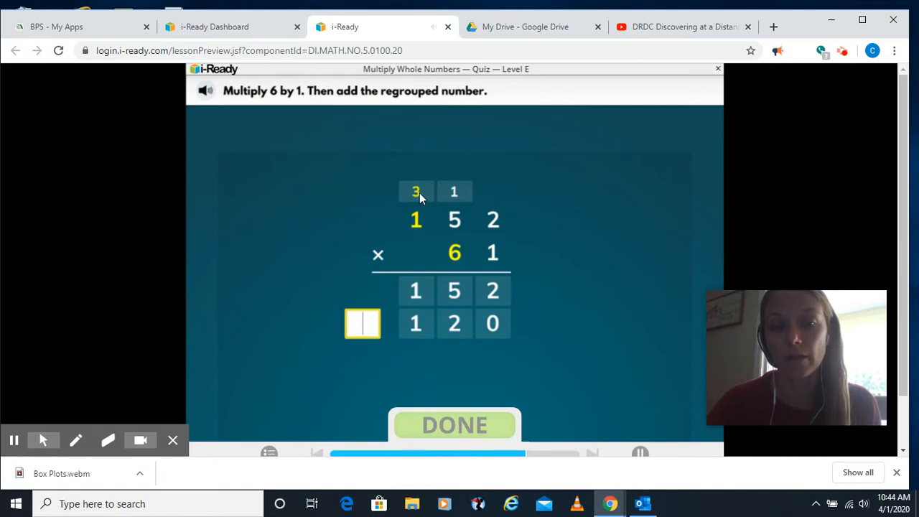
text(9)
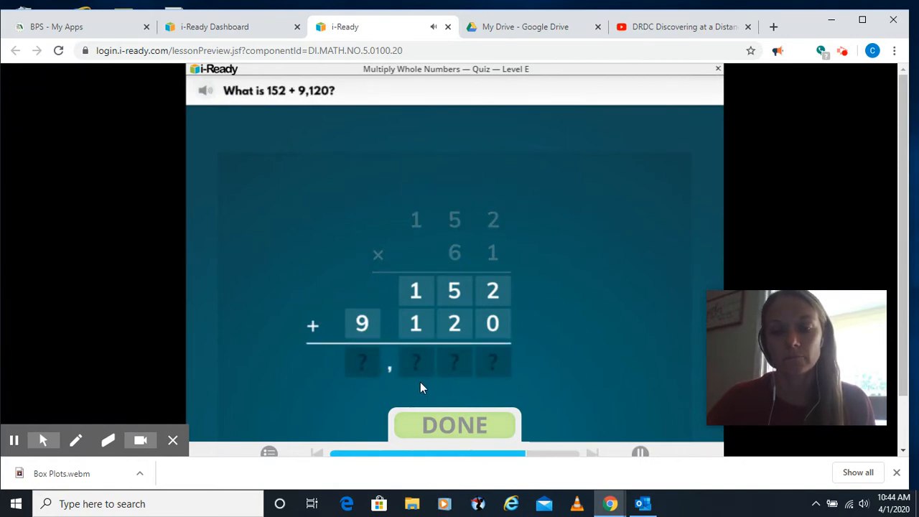
mouse_move(483, 388)
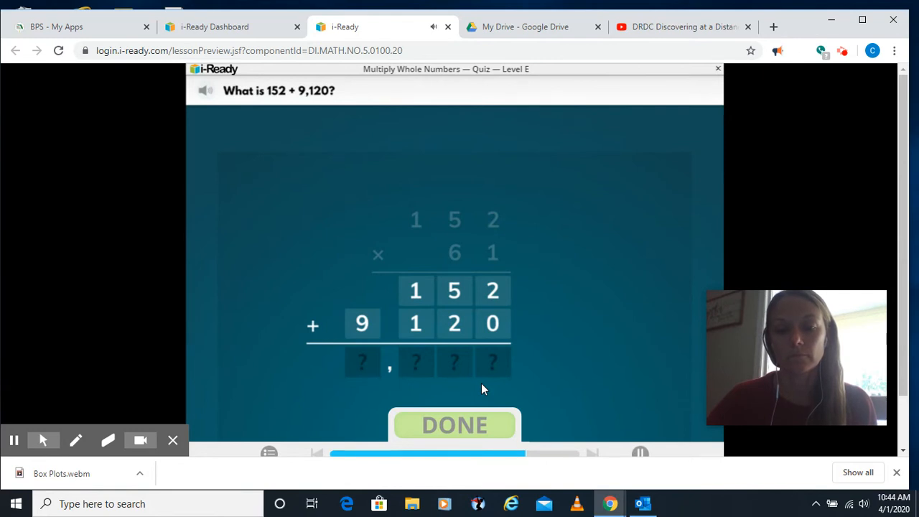
Step: Enter and submit the sum 9,272 for 152 + 9,120
click(493, 362)
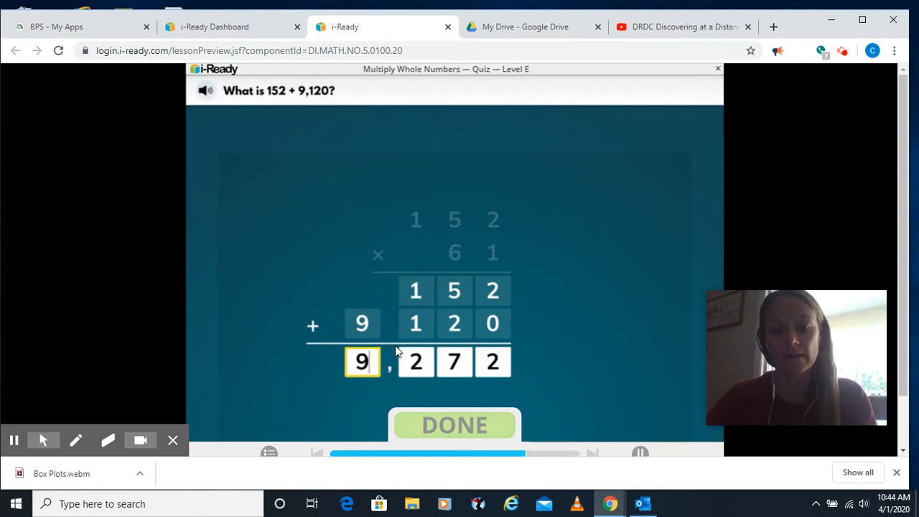
click(454, 425)
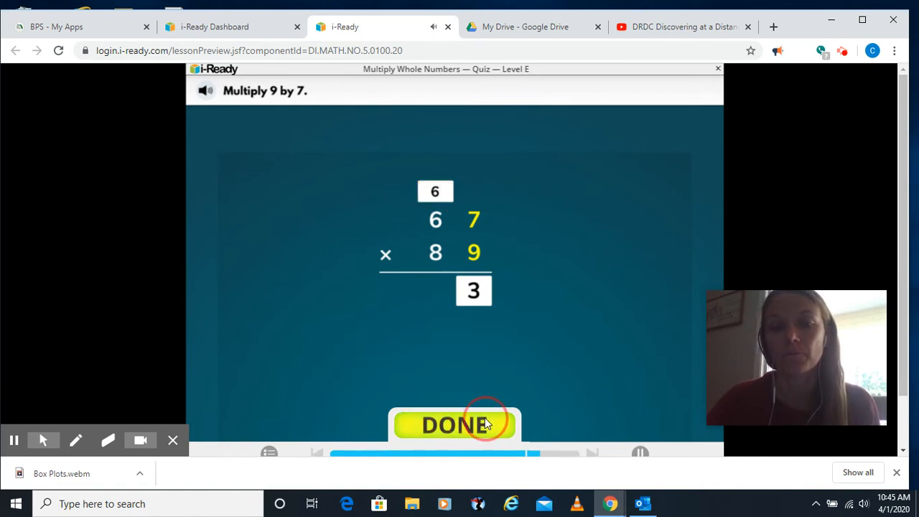
Step: Complete 603 for 67 × 9, then enter 6 with regrouped 5 for 8 × 7 in row two
click(454, 424)
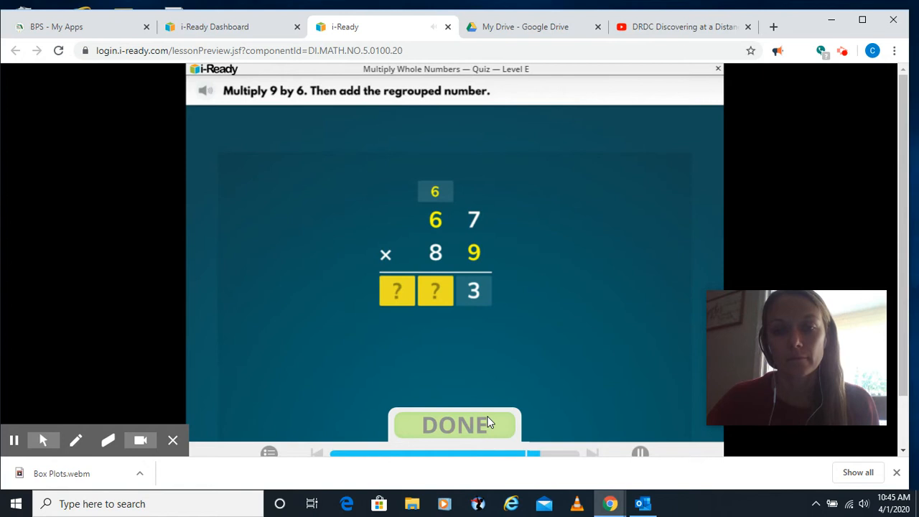
mouse_move(467, 399)
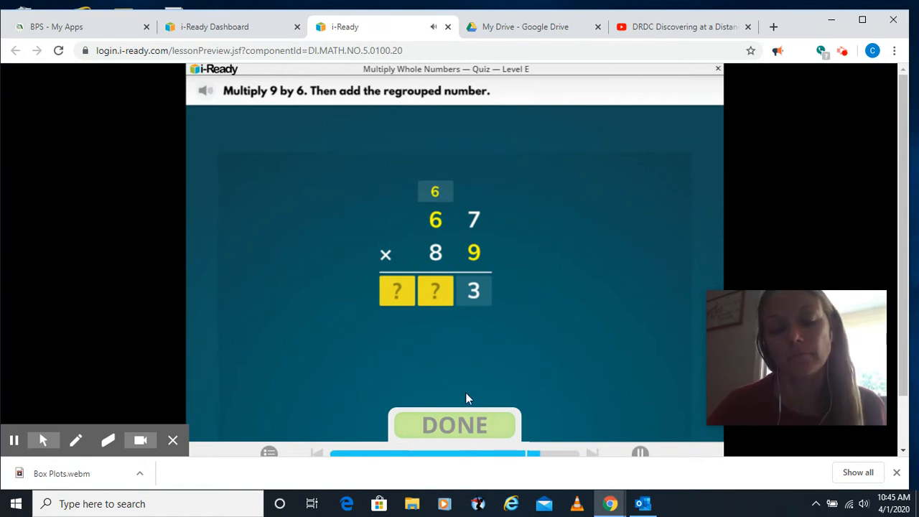
click(434, 291)
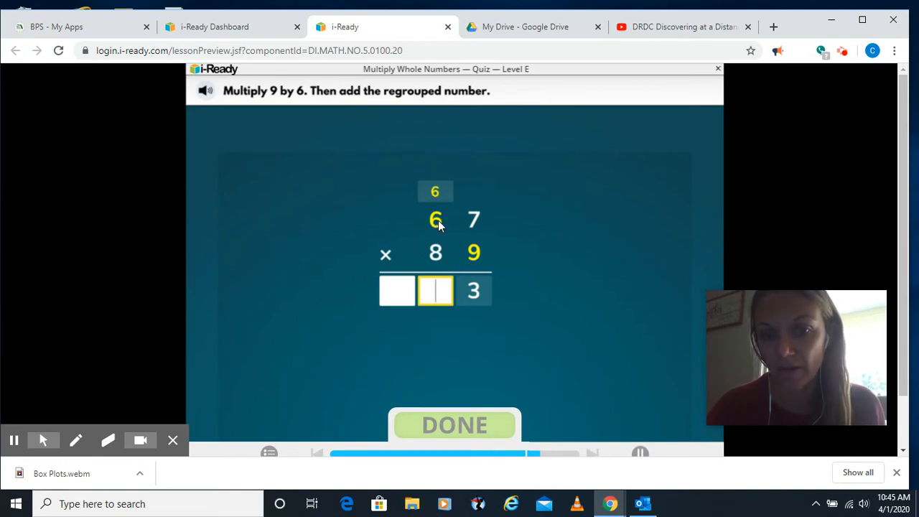
mouse_move(466, 185)
text(0)
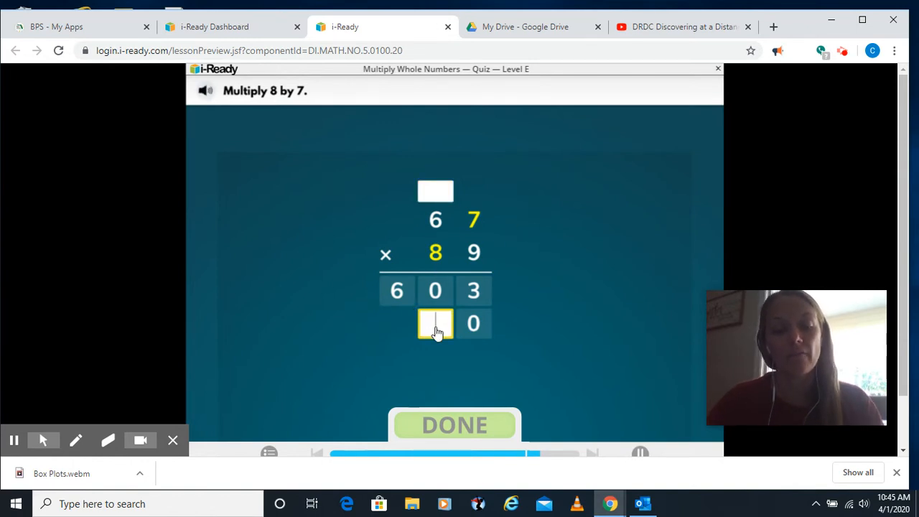
click(434, 323)
text(6)
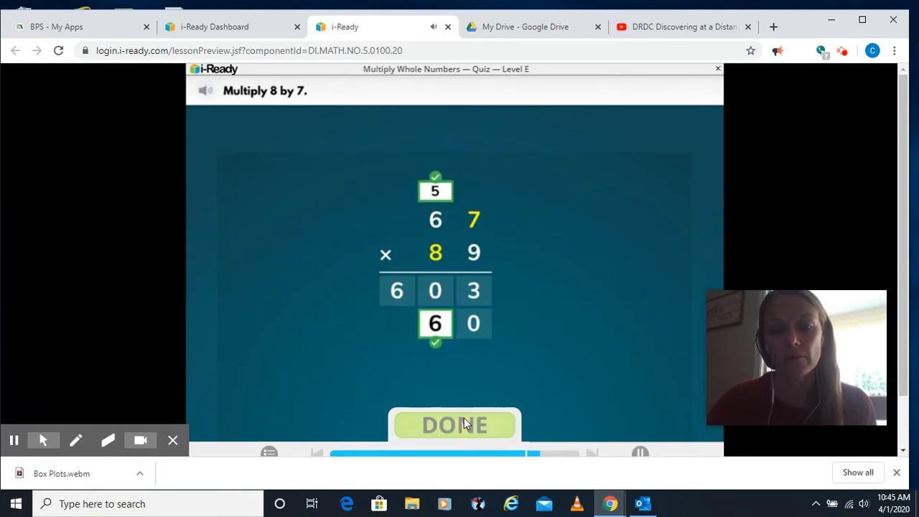
click(454, 426)
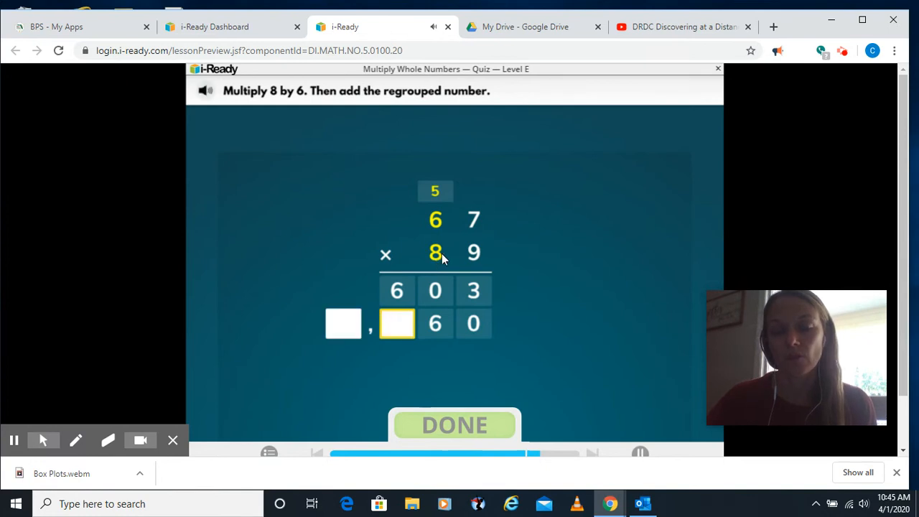
mouse_move(442, 282)
text(3)
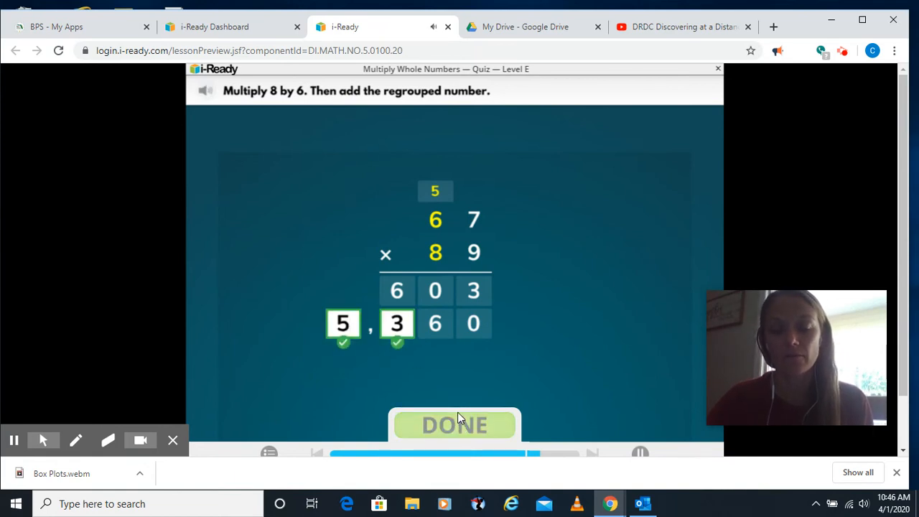
Step: Check the finished second partial product 5,360 for 67 × 80
click(454, 425)
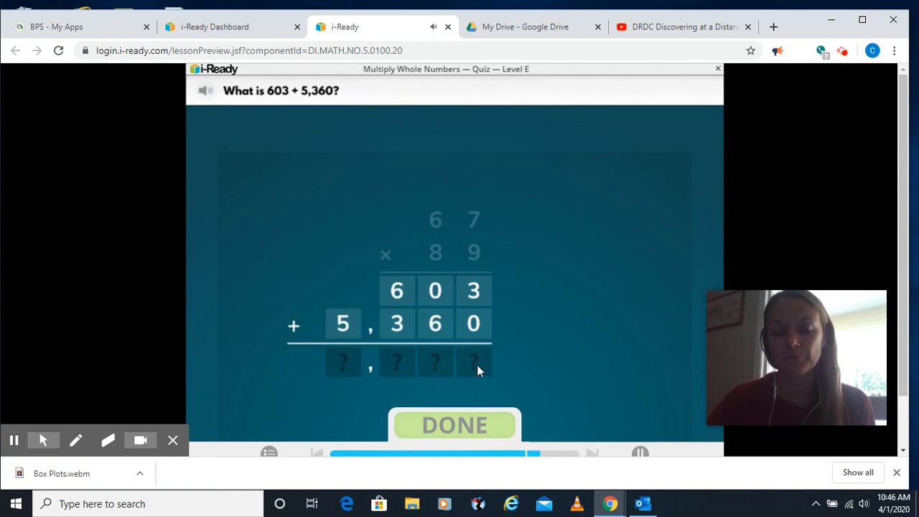
mouse_move(475, 369)
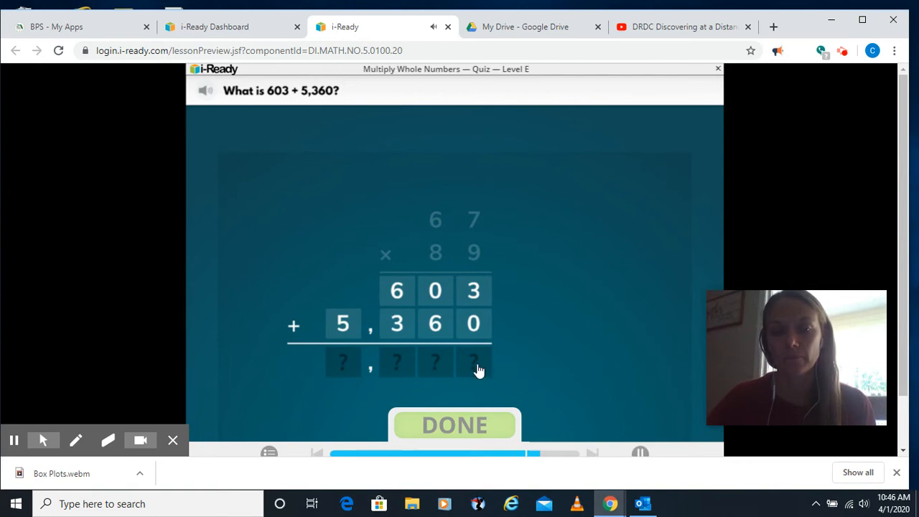
Step: Enter and submit the sum 5,963 for 603 + 5,360
click(475, 362)
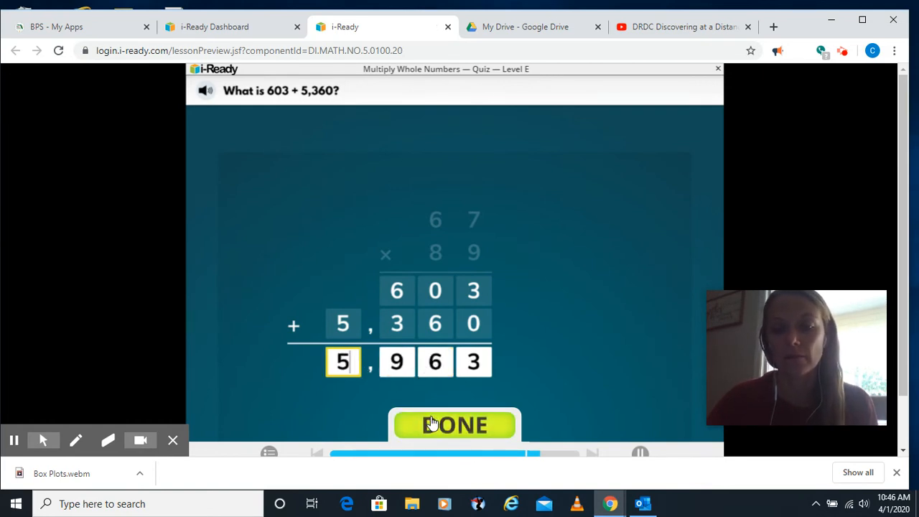
click(454, 426)
text(5)
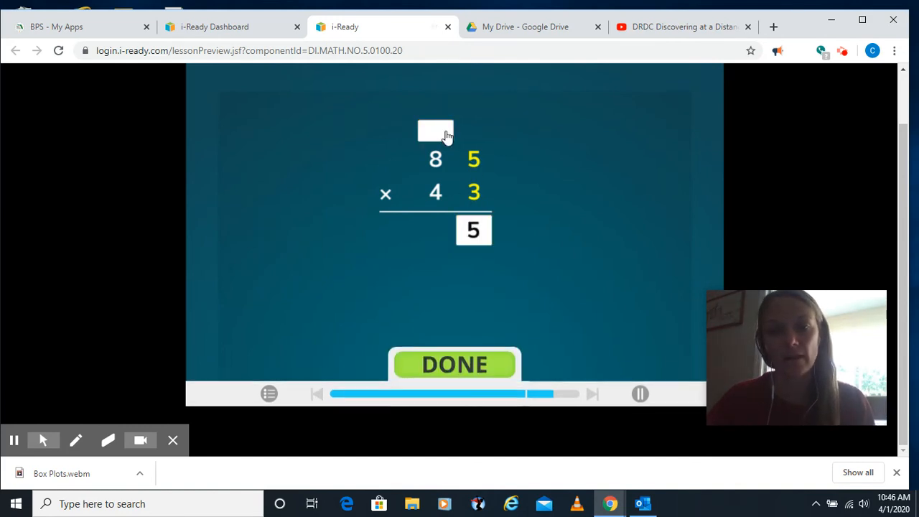
Step: Enter 255 for 85 × 3 with a regrouped 1 above the 8, and submit it
click(454, 365)
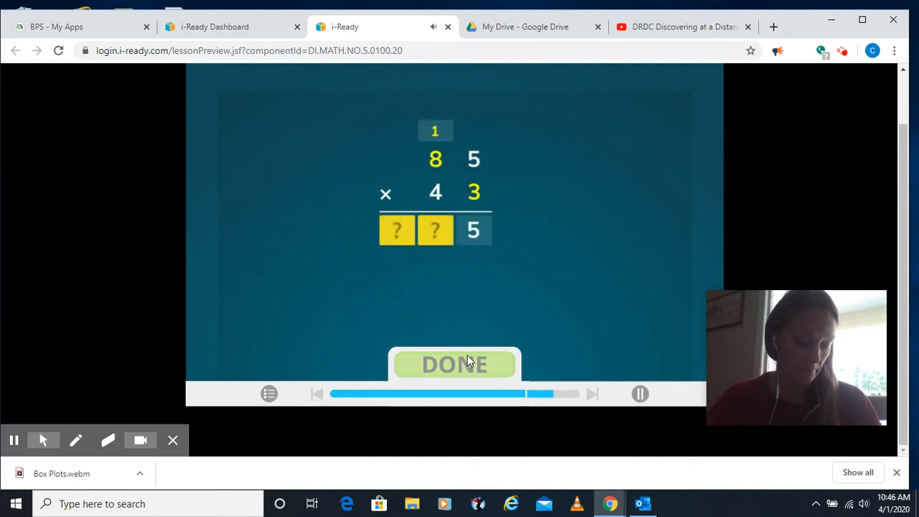
mouse_move(480, 198)
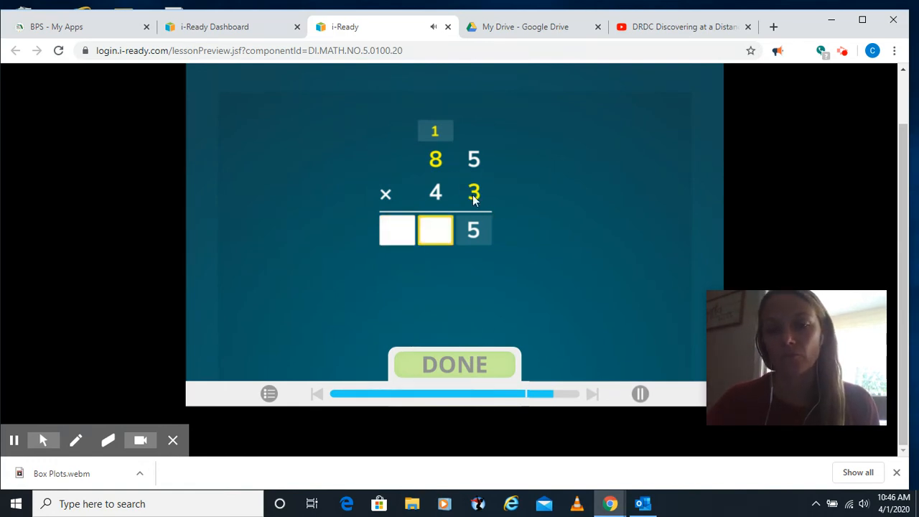
mouse_move(440, 169)
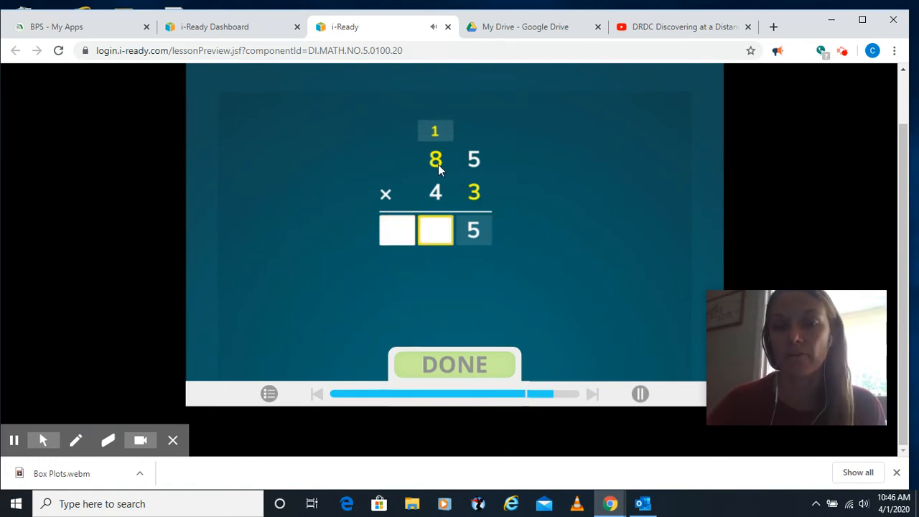
click(396, 230)
text(2)
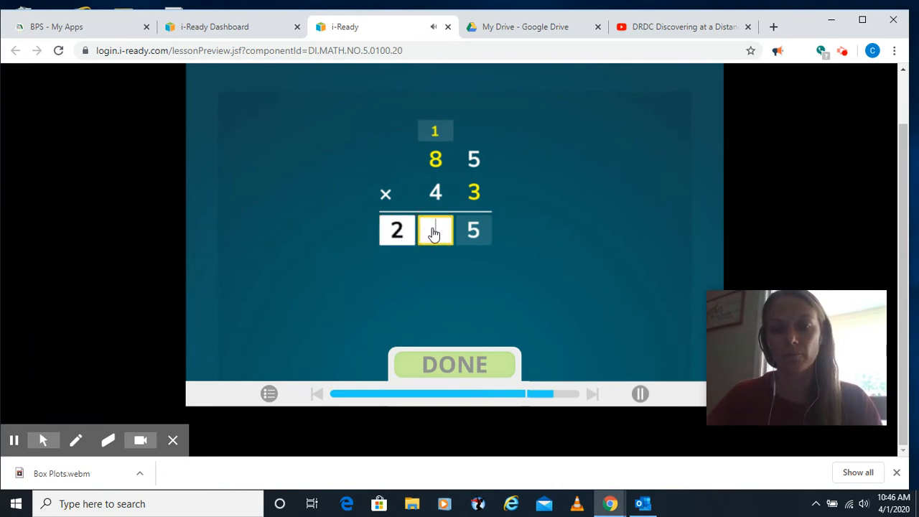
click(434, 230)
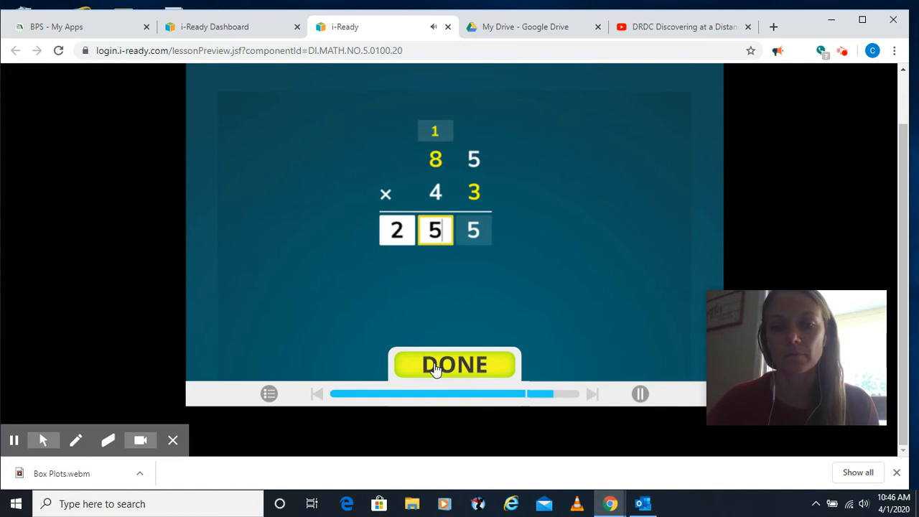
click(454, 365)
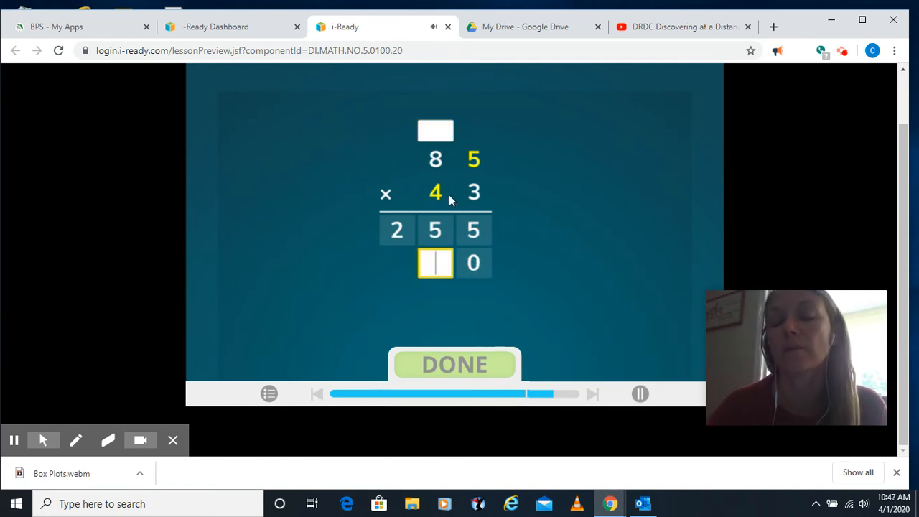
mouse_move(438, 264)
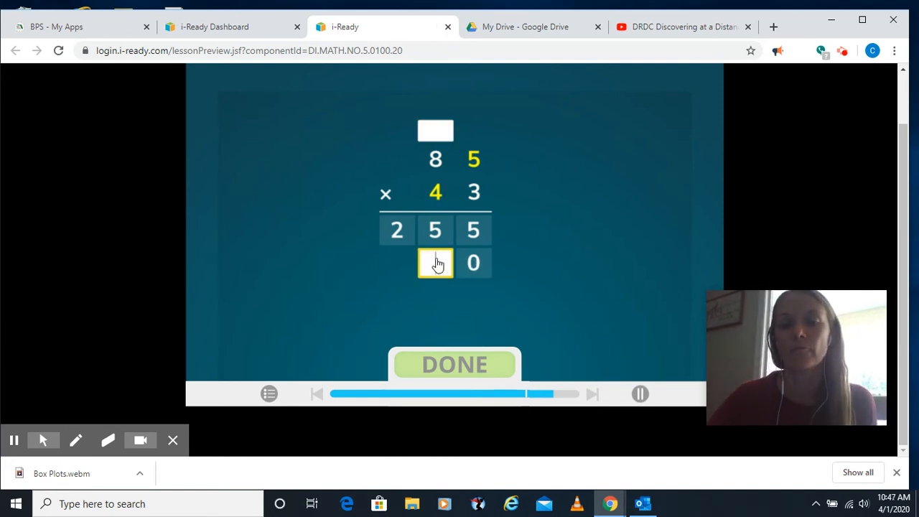
Step: Enter 0 with regrouped 2 for 4 × 5, then the remaining digits of 3,400
click(435, 263)
text(0)
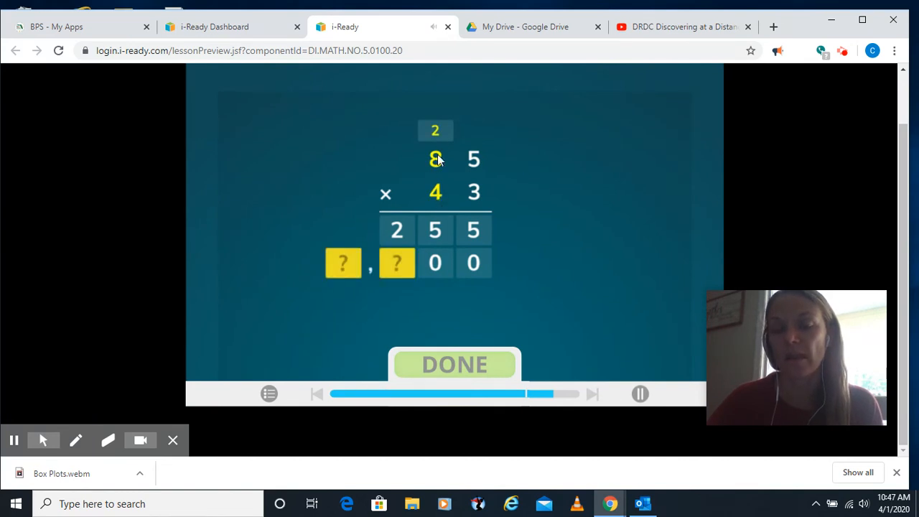
mouse_move(408, 184)
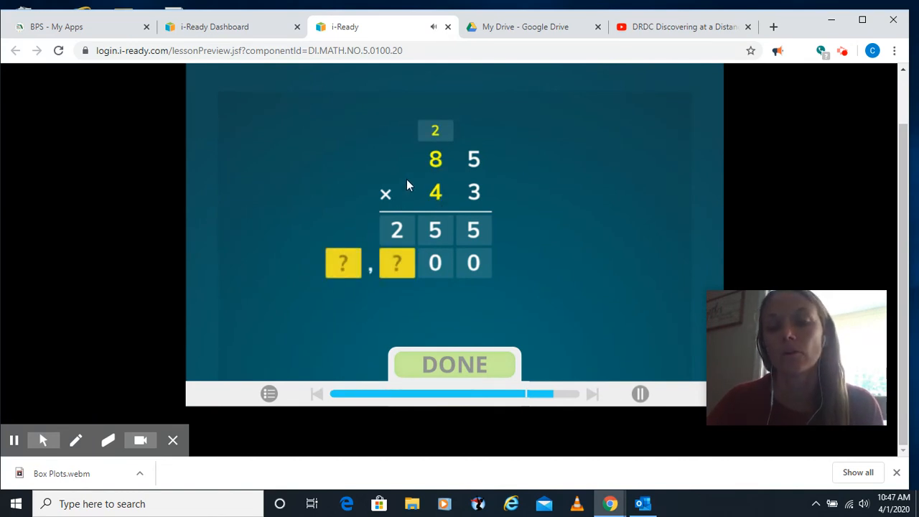
click(396, 263)
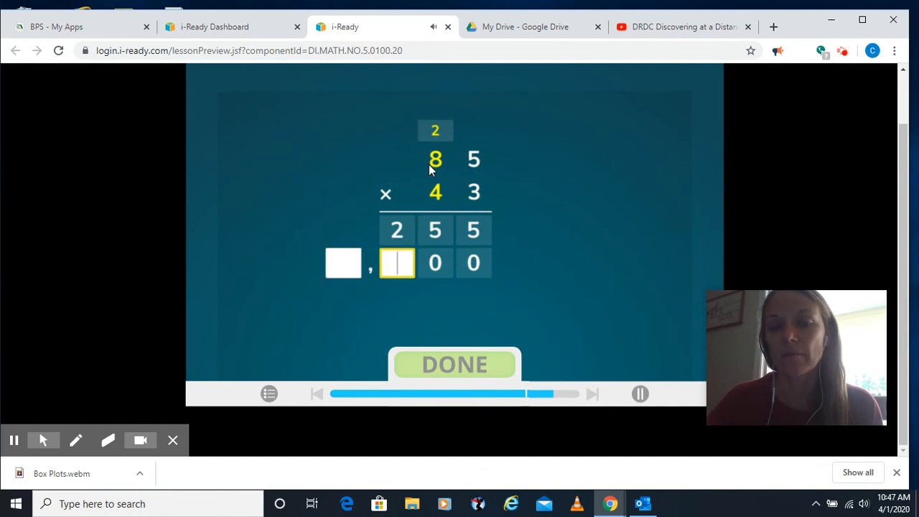
mouse_move(367, 207)
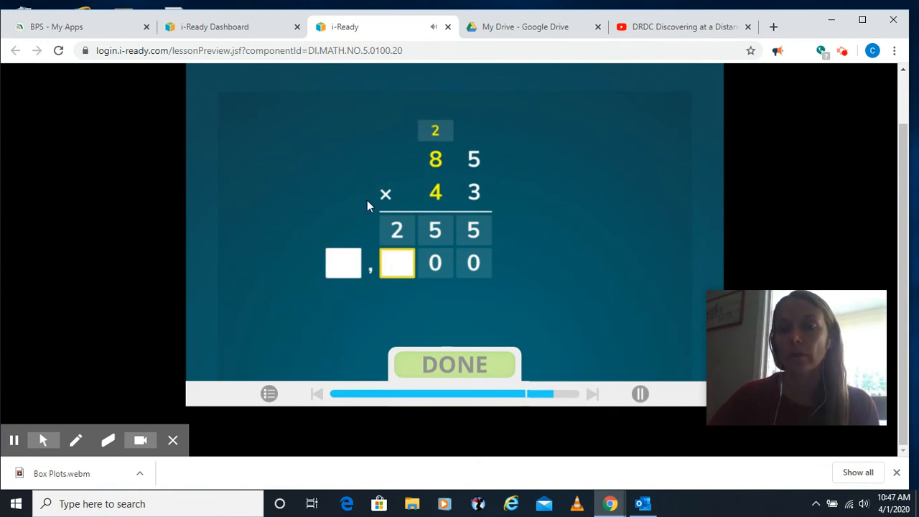
click(396, 263)
text(4)
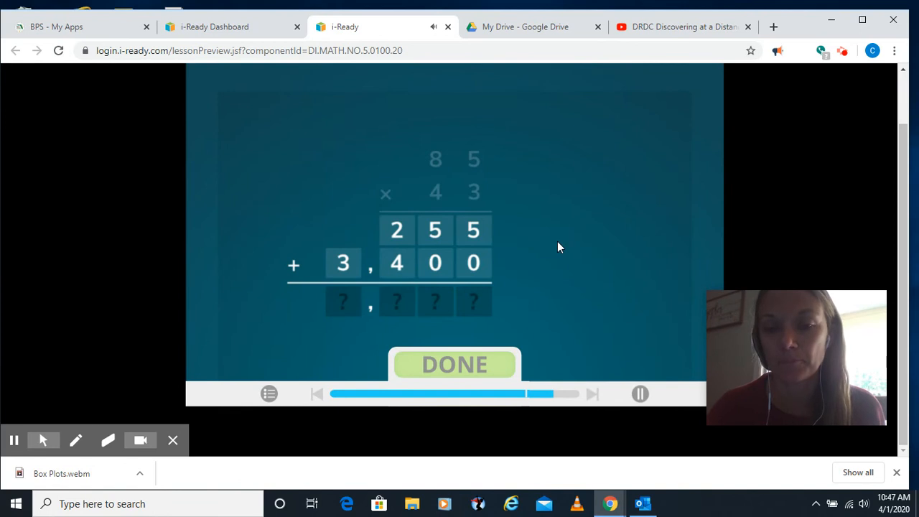
mouse_move(473, 304)
text(3,655)
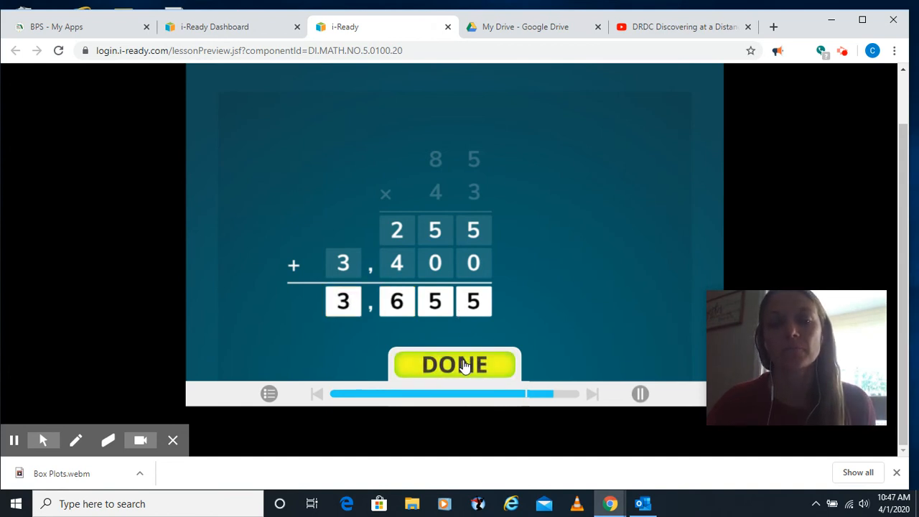
Step: Submit the sum 3,655 for 255 + 3,400
click(454, 364)
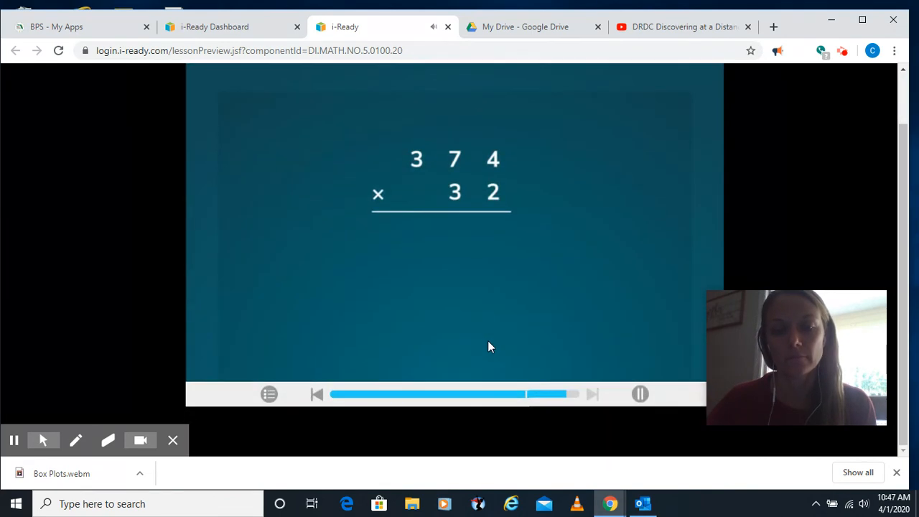
mouse_move(462, 322)
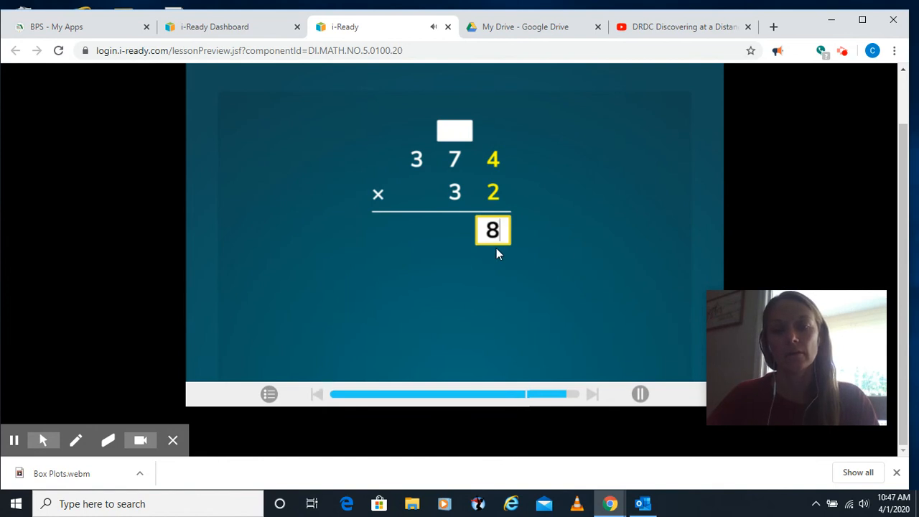
Step: Enter 748 for 374 × 2, with the carried 1 above the 3, each digit checked correct
click(454, 365)
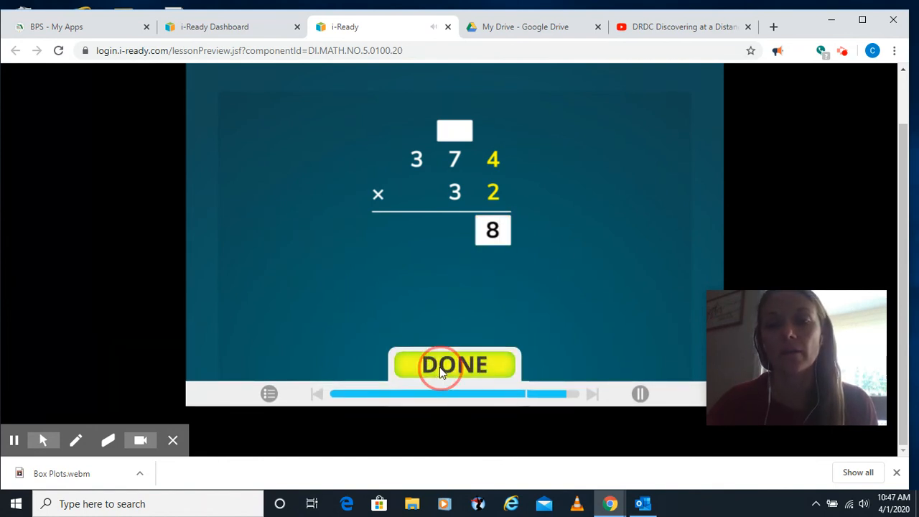
click(454, 365)
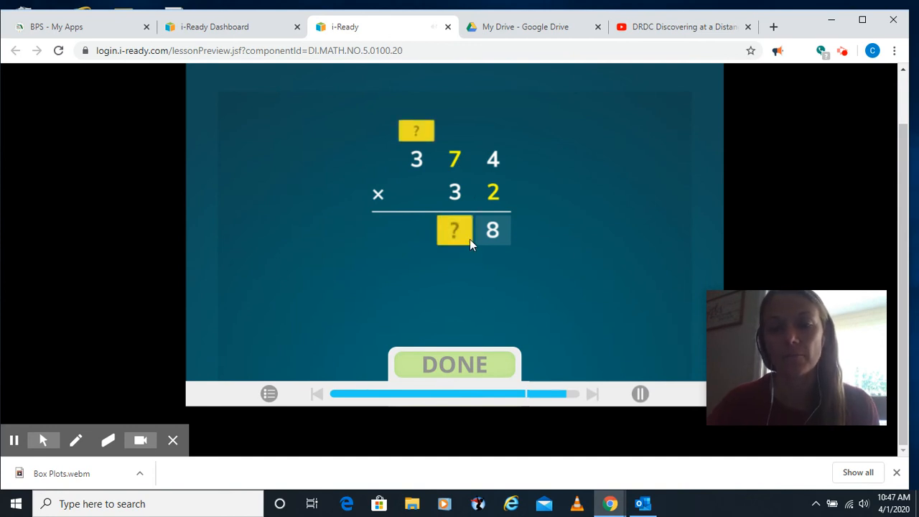
click(454, 230)
text(4)
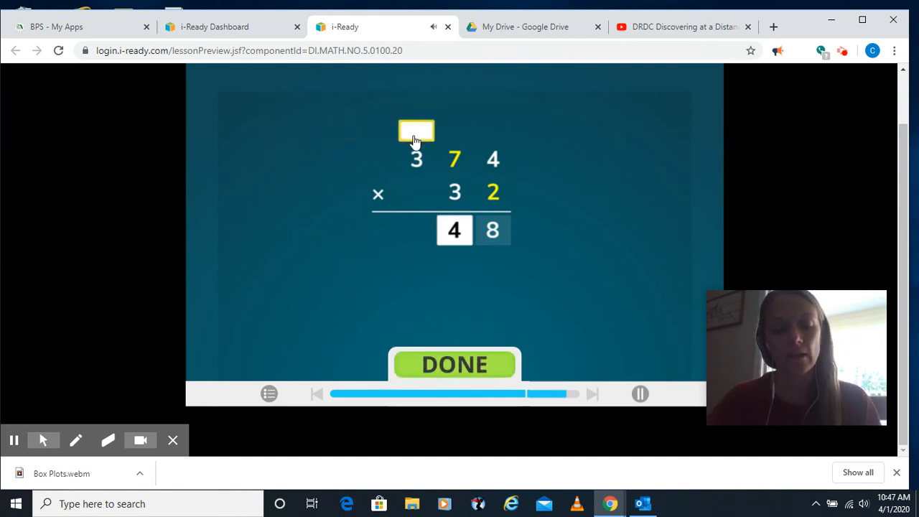
click(454, 365)
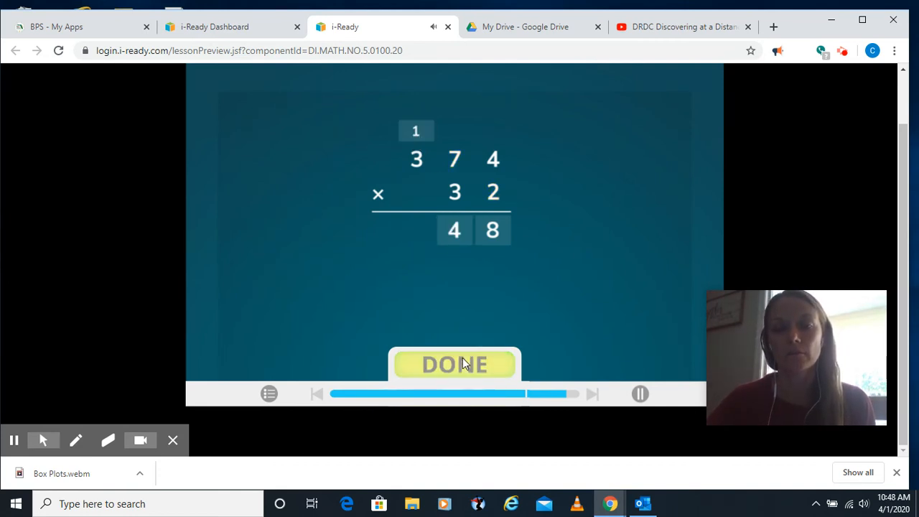
click(454, 365)
text(7)
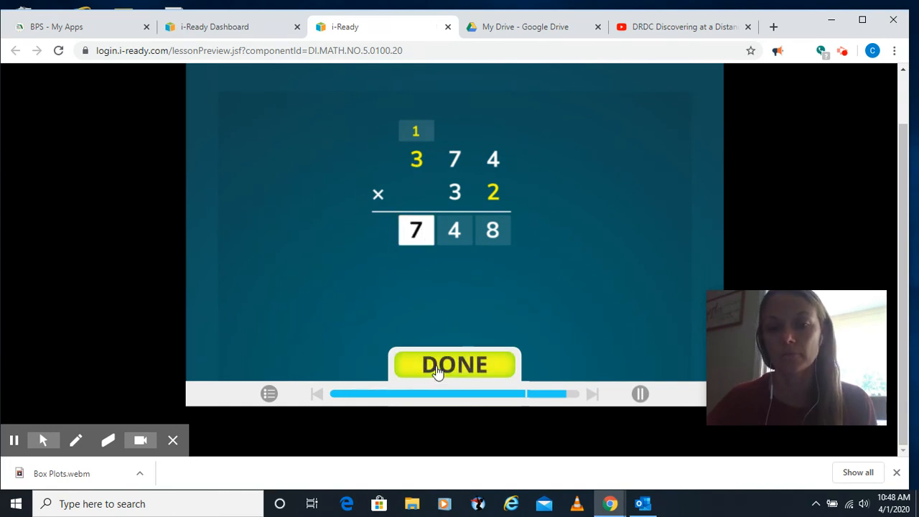
click(454, 365)
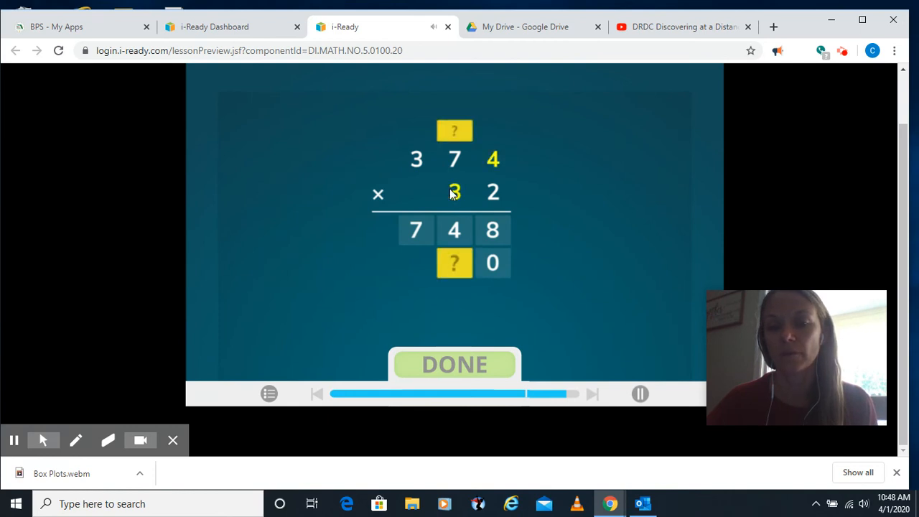
mouse_move(444, 199)
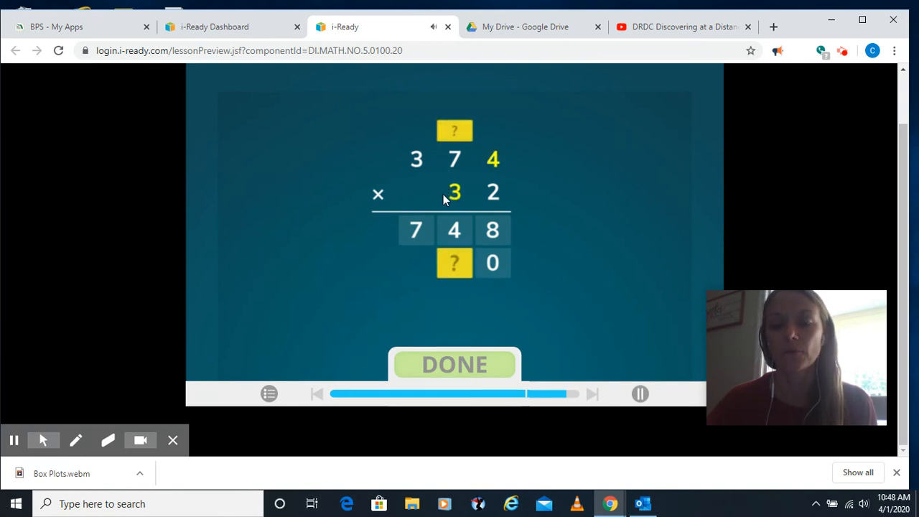
Step: Select the tens-digit box of the second partial product row to begin entering 11,220
click(454, 263)
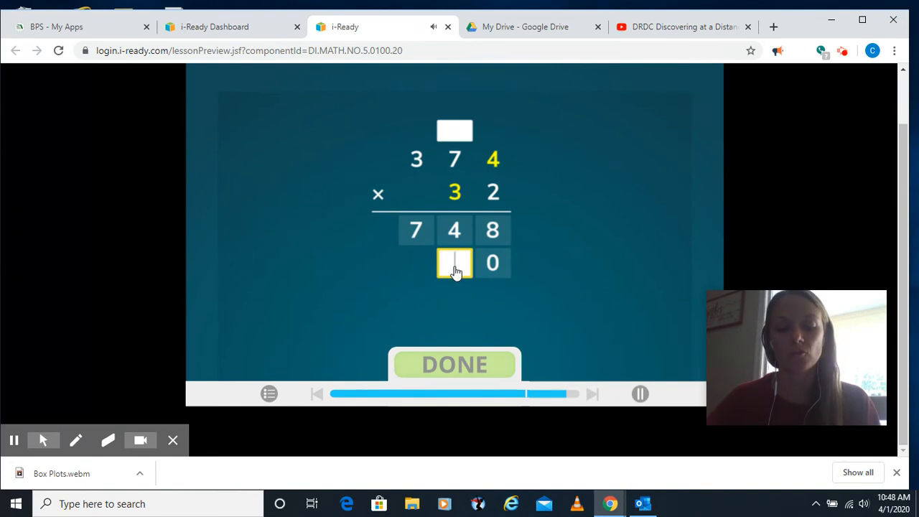
click(454, 263)
text(2)
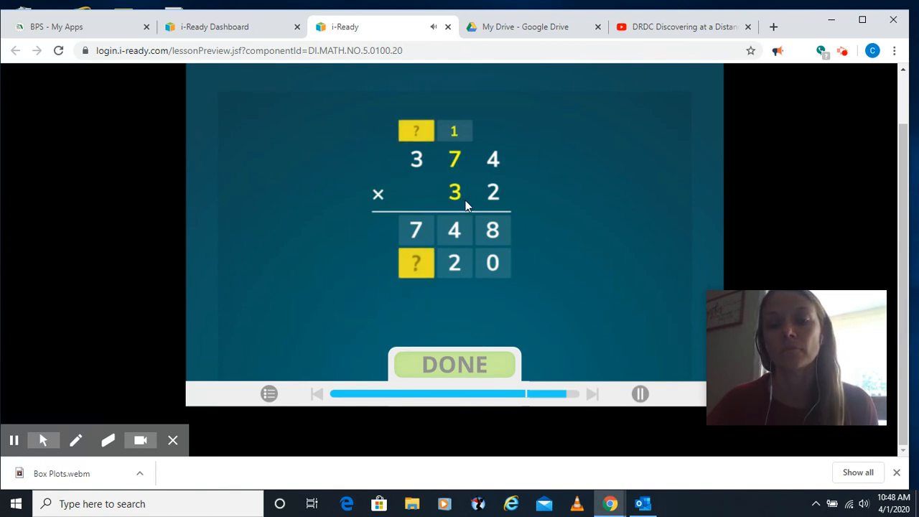
mouse_move(465, 200)
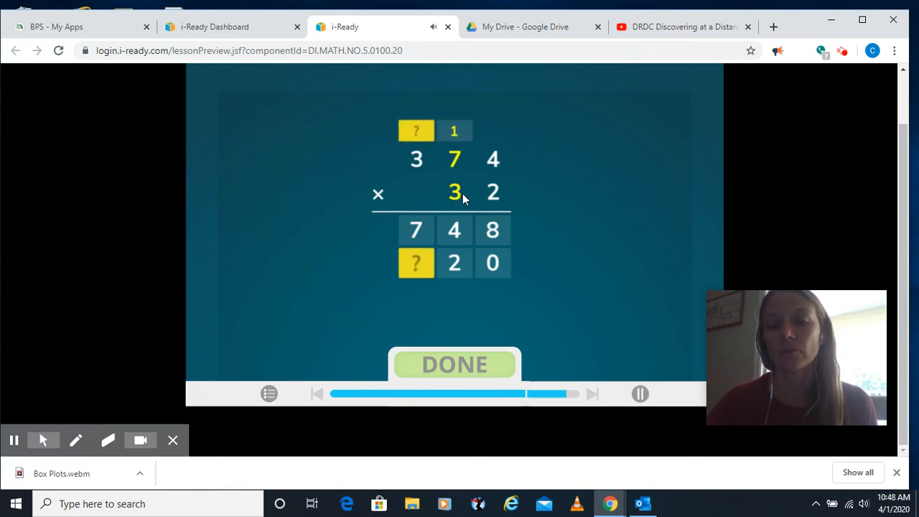
mouse_move(463, 159)
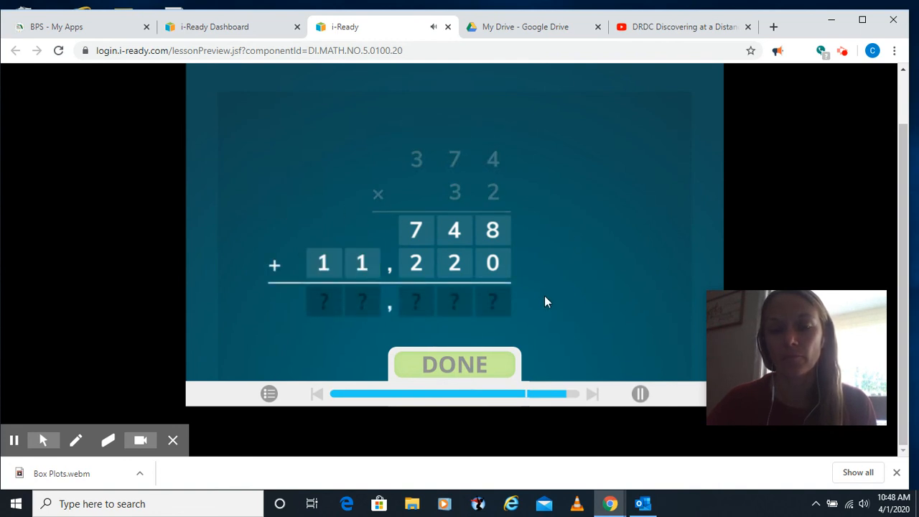
mouse_move(496, 307)
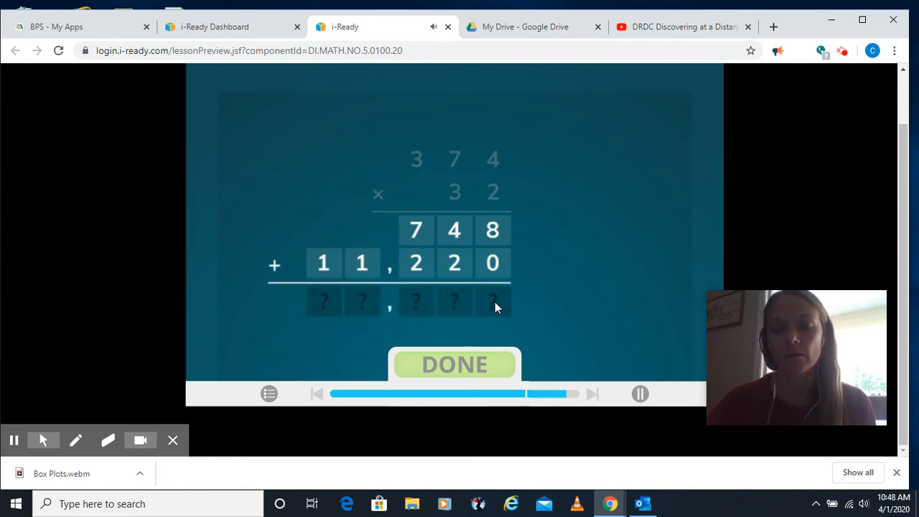
Step: Enter 8 in the ones place of the sum and submit 11,968 as the final answer
click(493, 302)
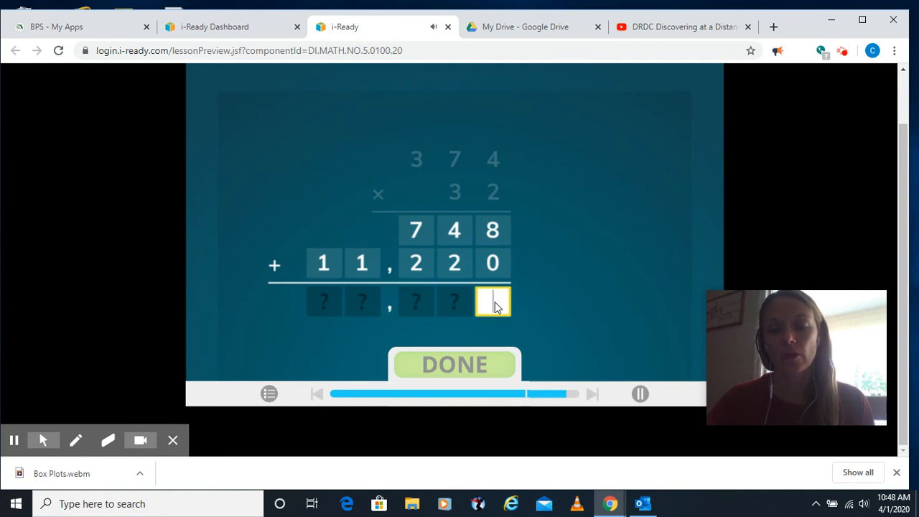
text(8)
click(325, 301)
text(1)
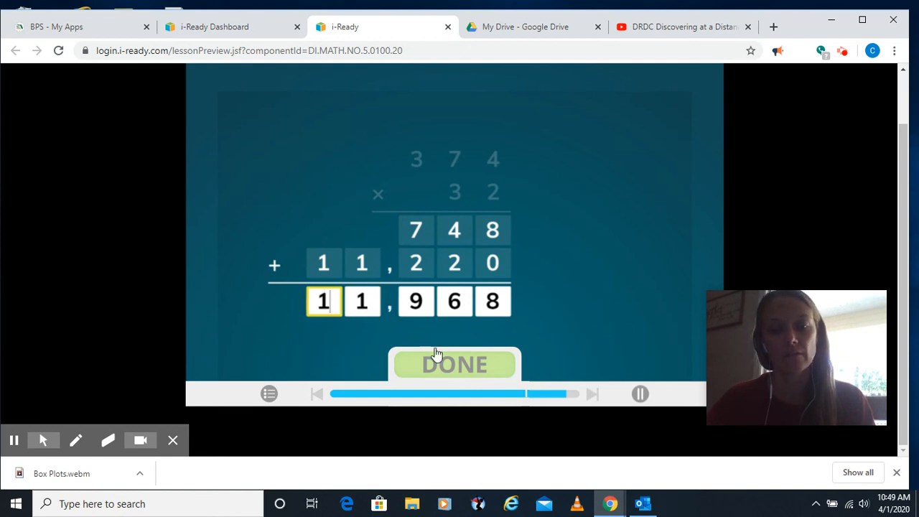
click(454, 365)
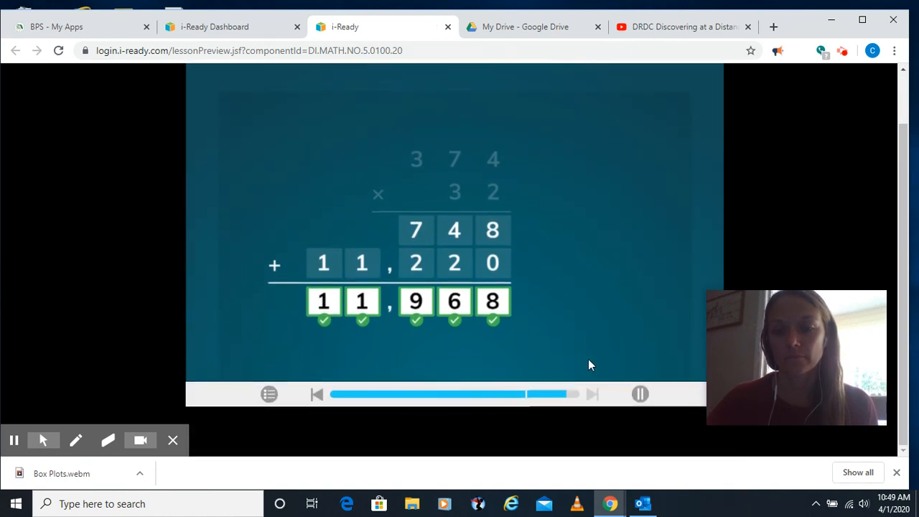
mouse_move(762, 349)
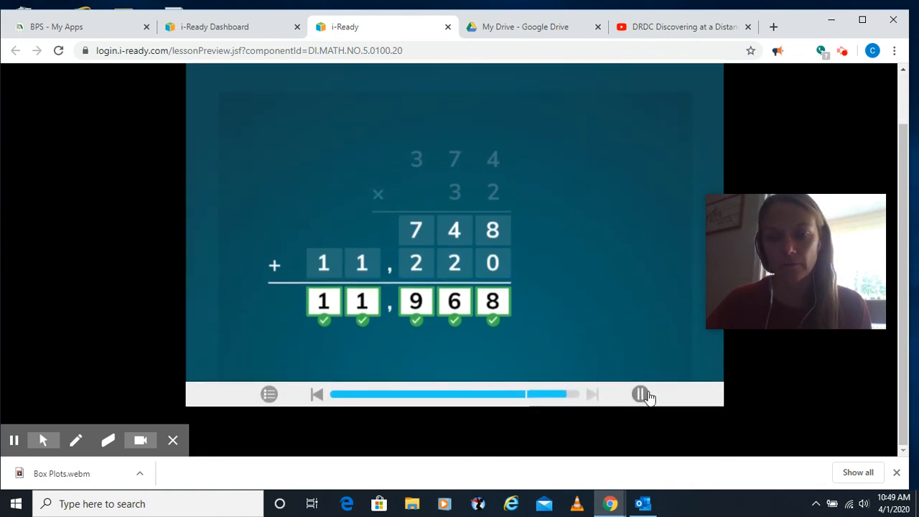
click(641, 394)
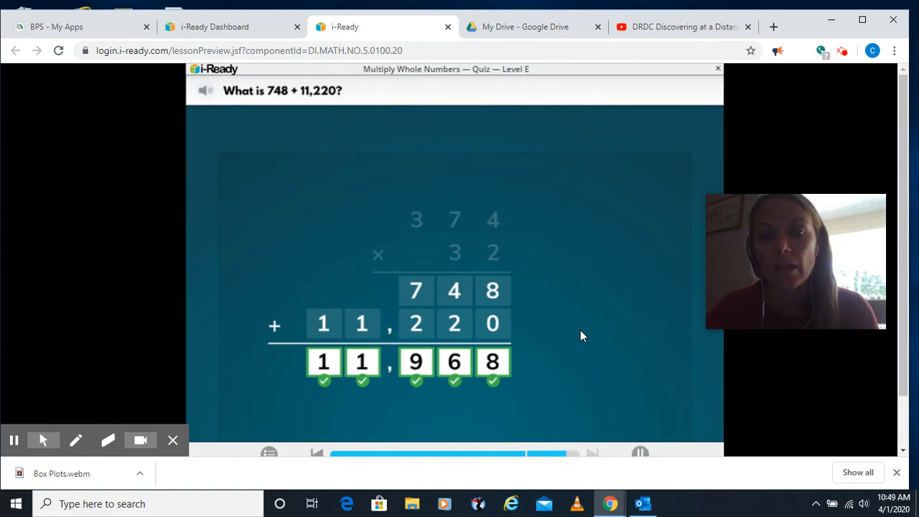
mouse_move(548, 395)
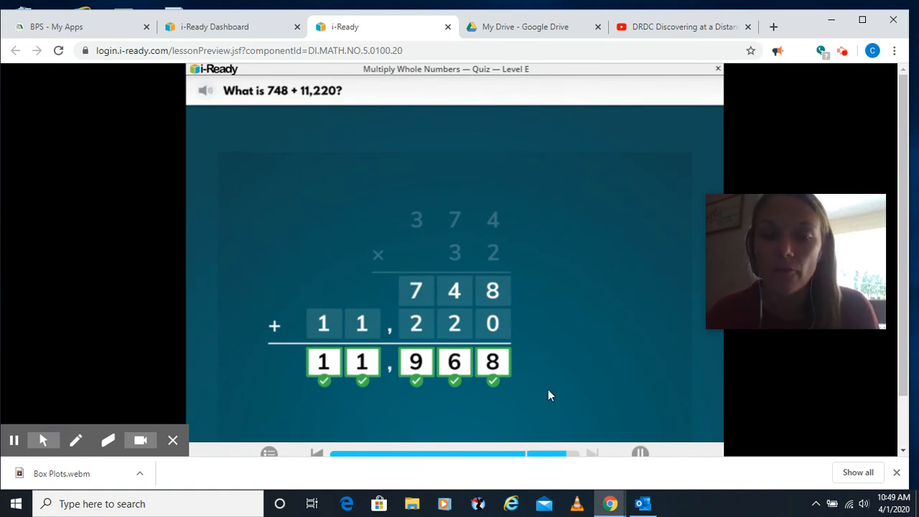
mouse_move(477, 358)
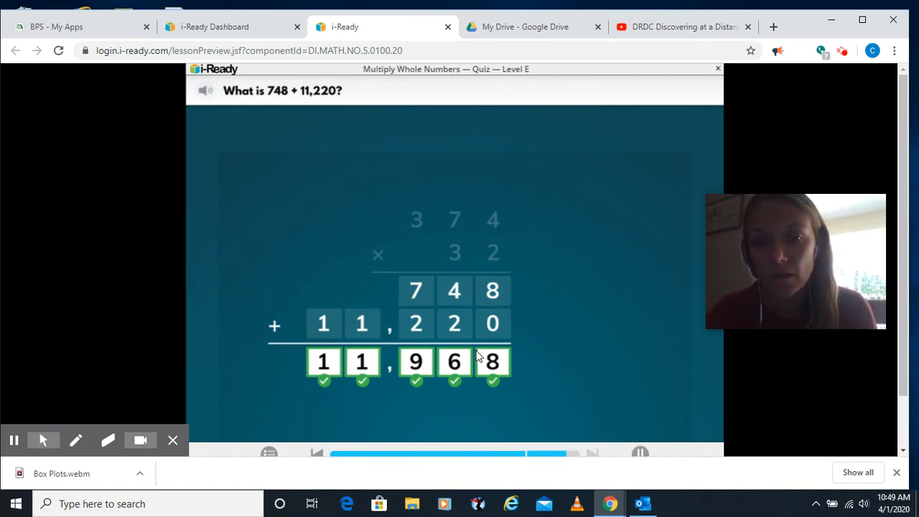